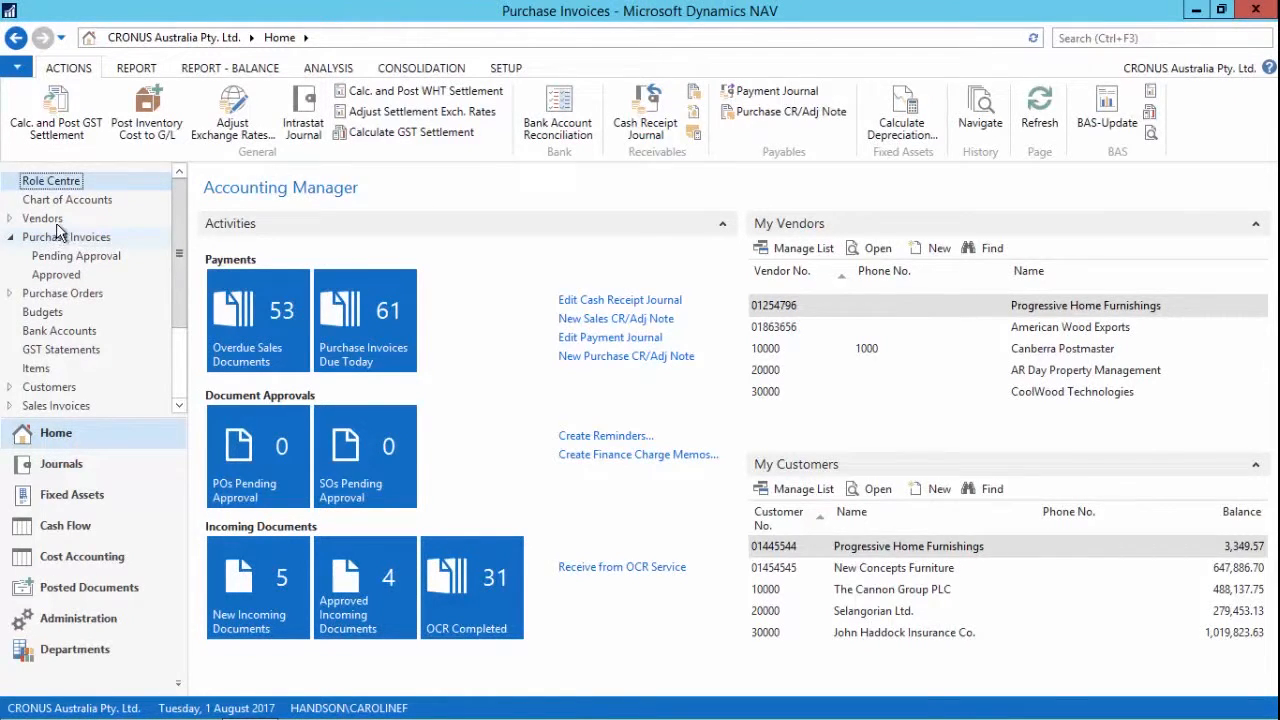
# Create a new purchase invoice for vendor 50000, Service Electronics Ltd.
pyautogui.click(67, 237)
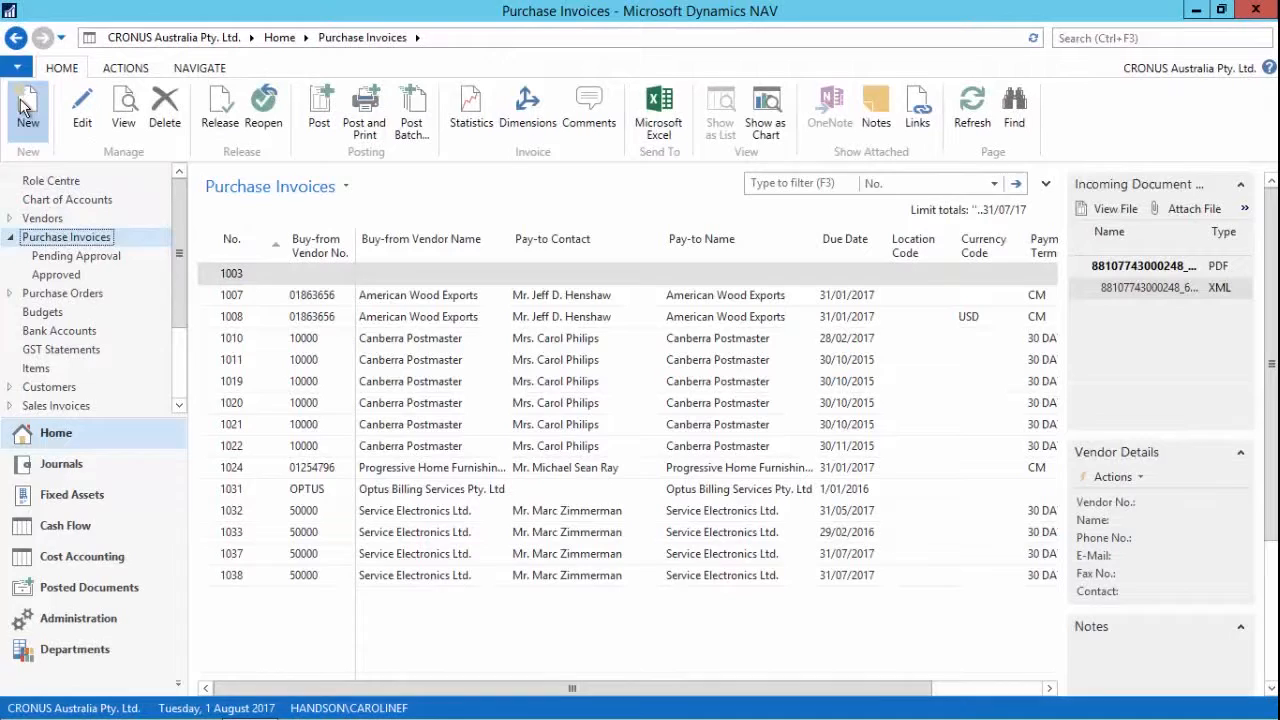
pyautogui.click(28, 100)
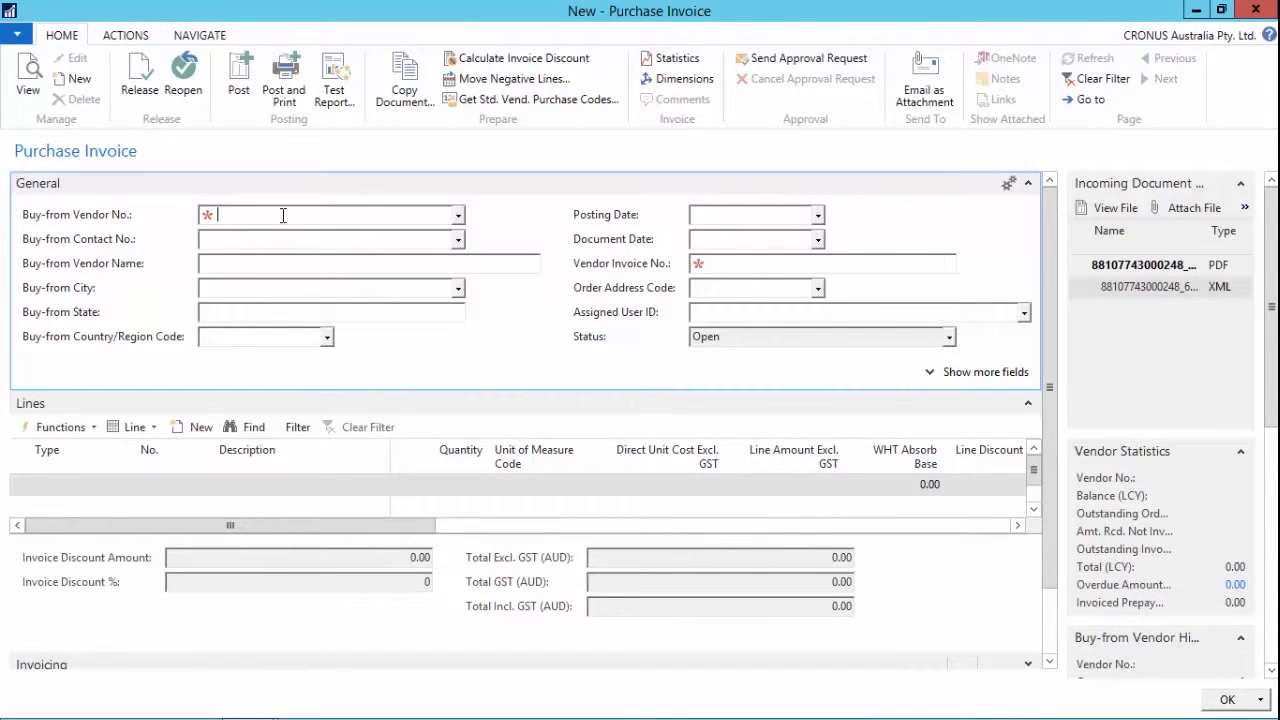
pyautogui.write('50000')
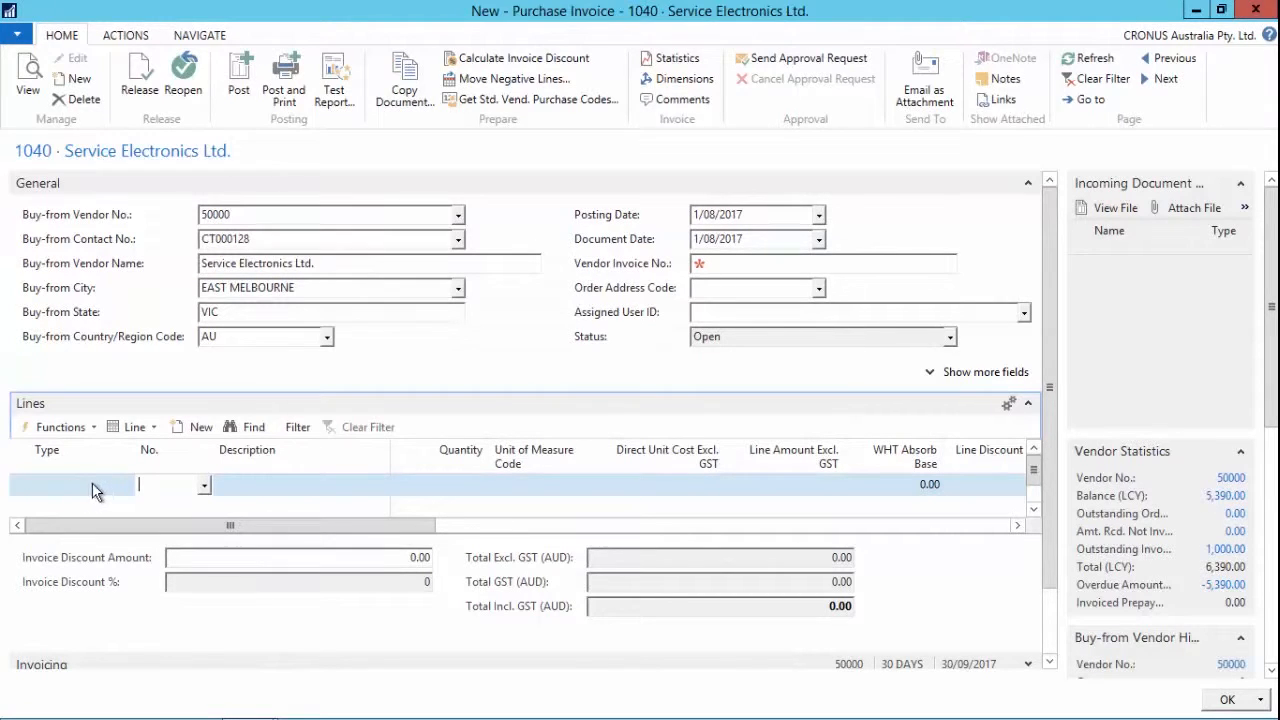
# Add G/L account 8120 line, quantity 1 at 990, with vendor invoice number 846487.
pyautogui.click(60, 484)
pyautogui.write('8120')
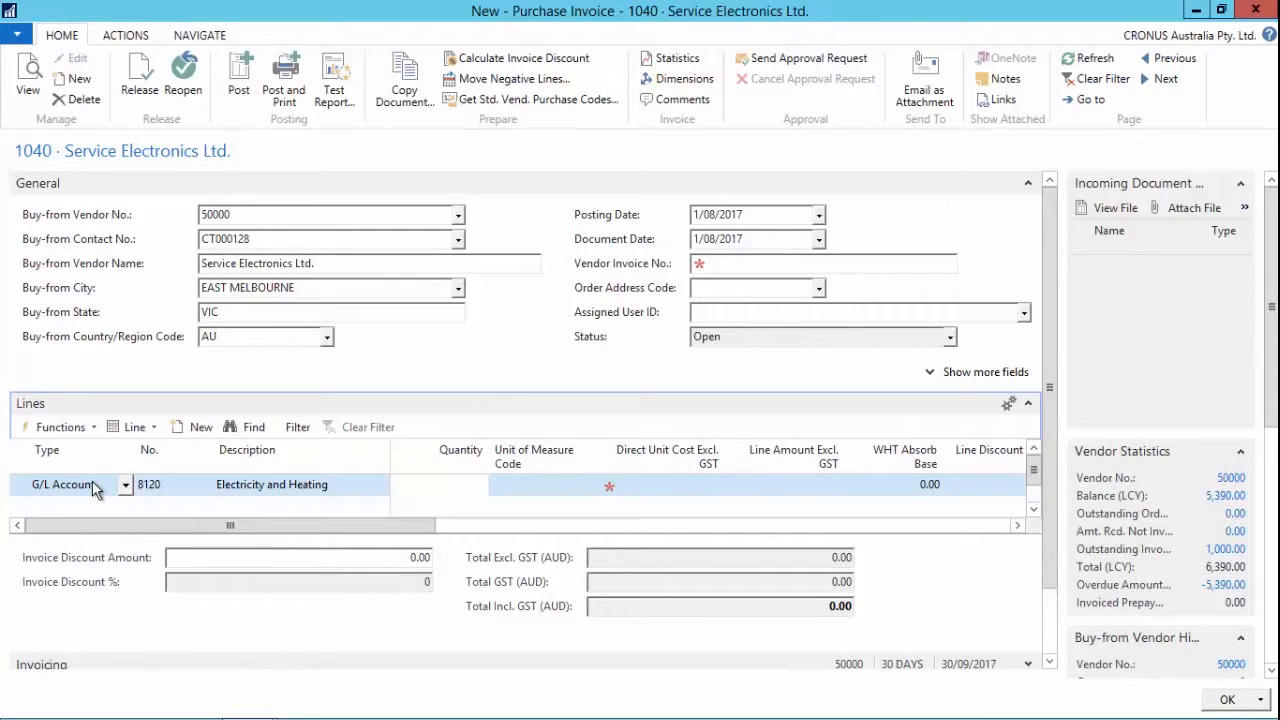
pyautogui.write('1')
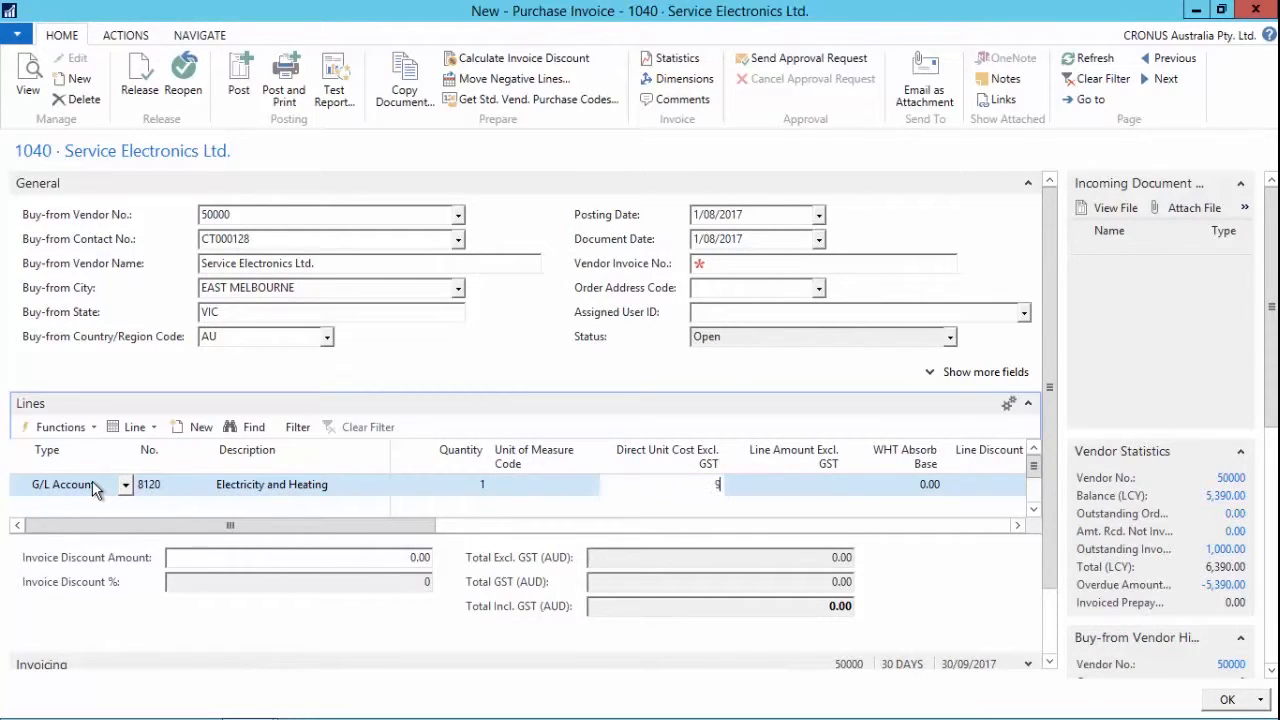
pyautogui.write('990.00')
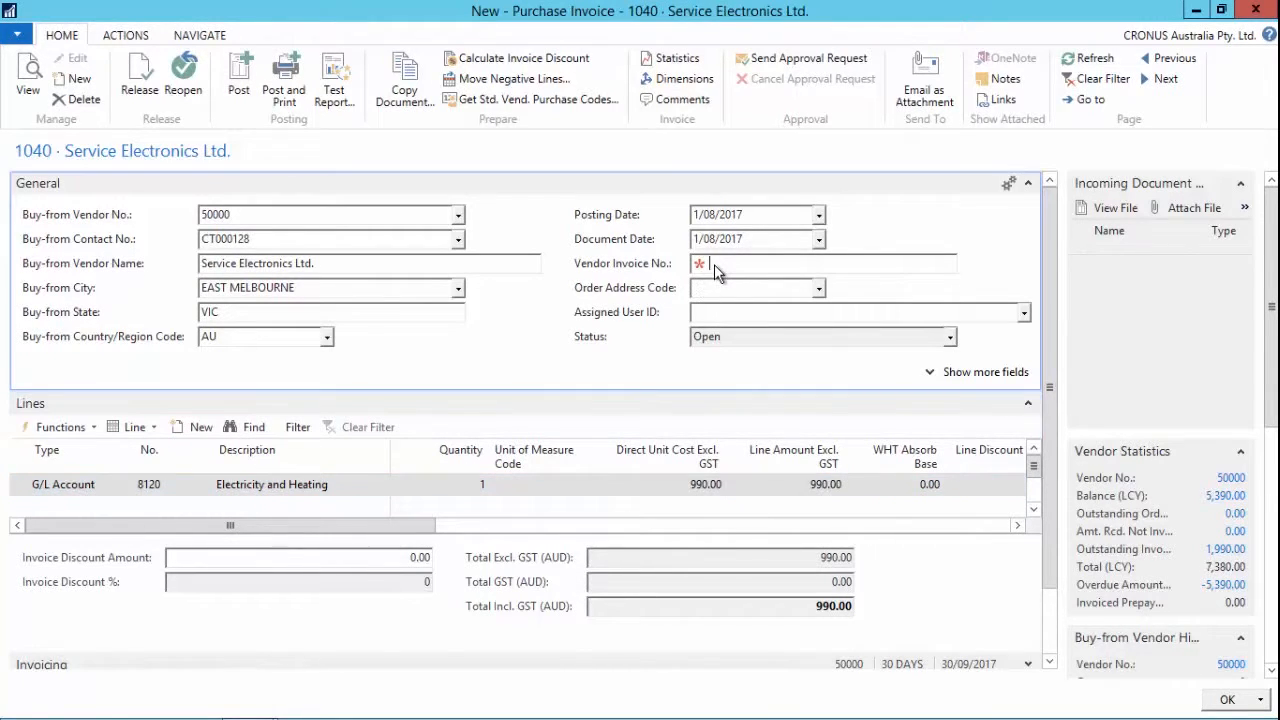
pyautogui.write('846487')
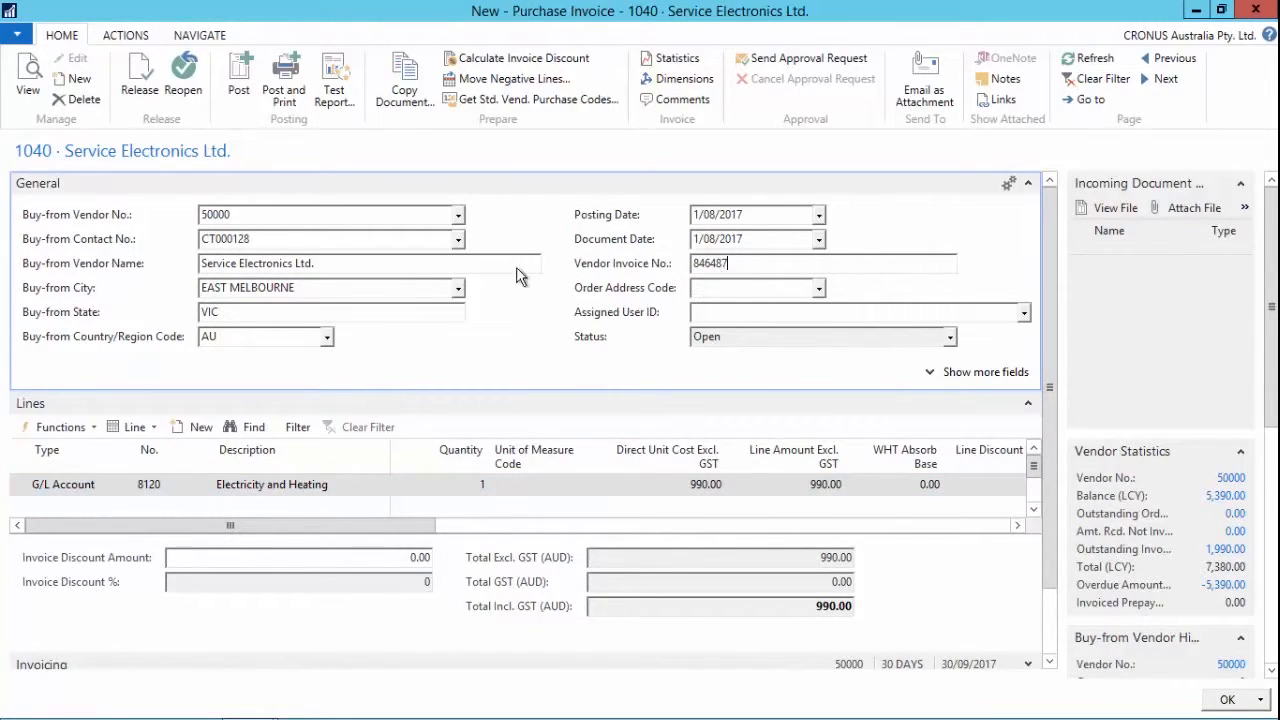
pyautogui.click(134, 427)
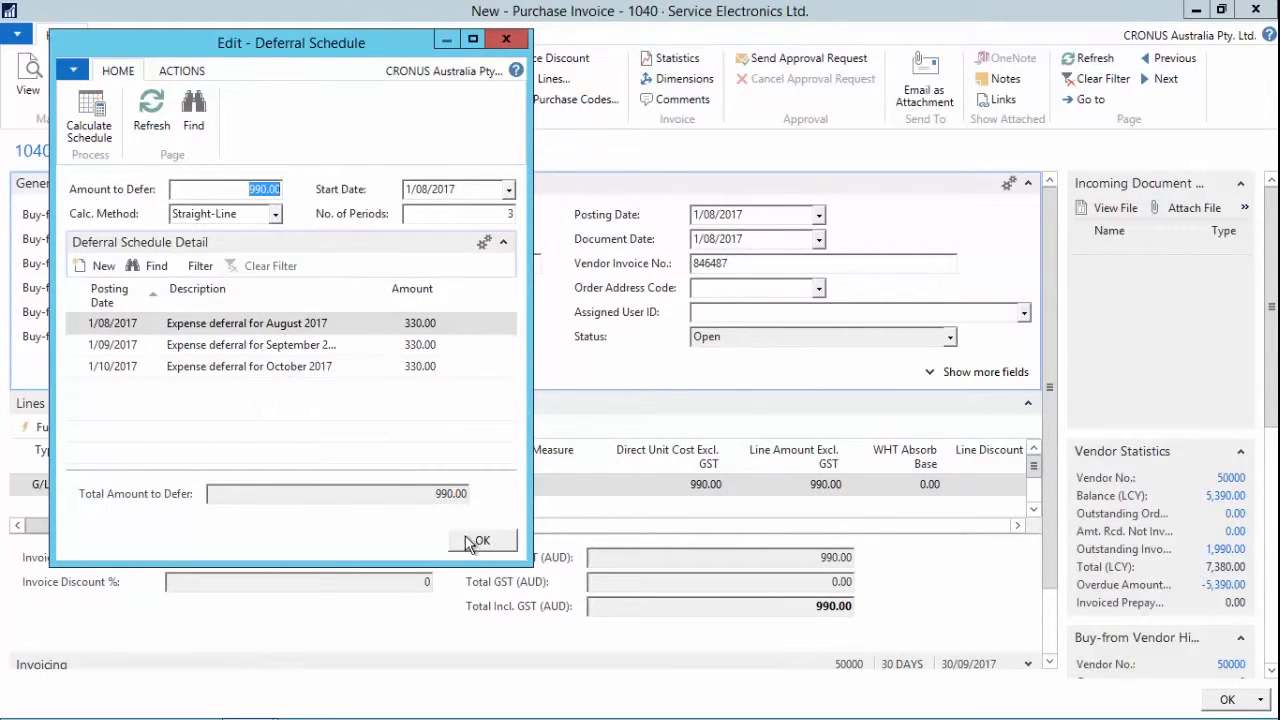
pyautogui.moveTo(108, 371)
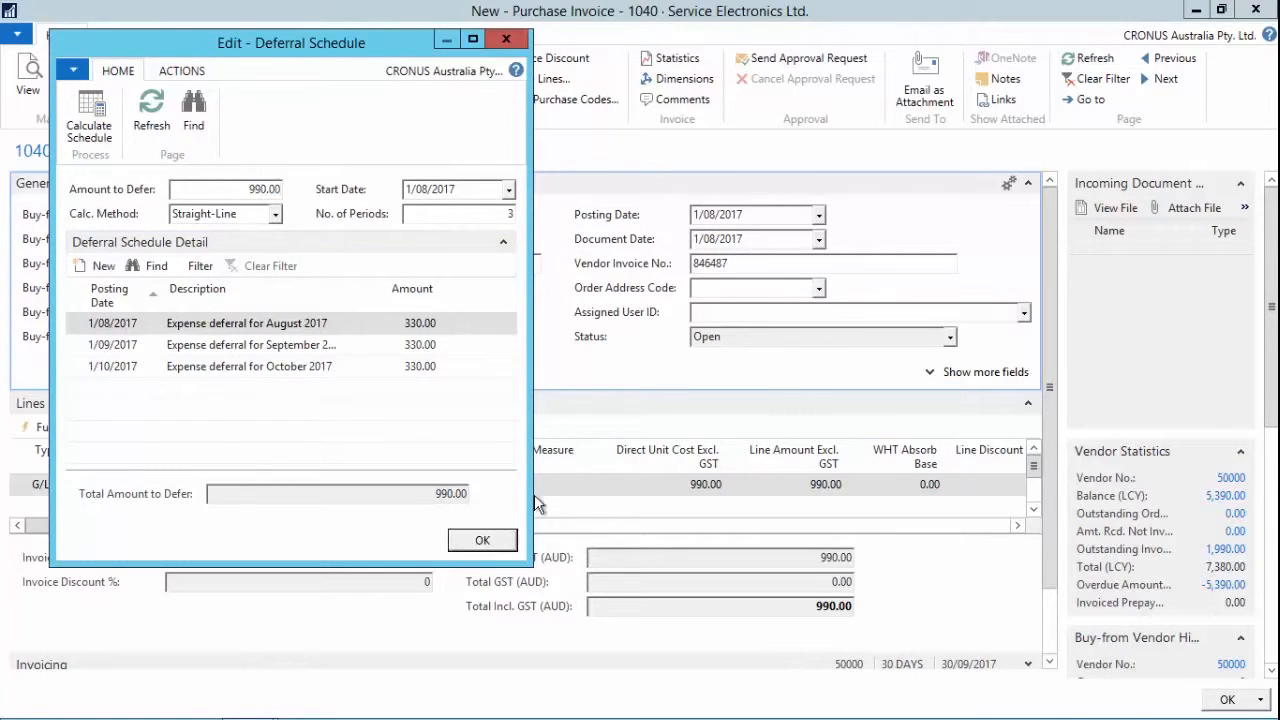
# Accept the straight-line three-period deferral schedule of 330.00 per month from 1/08/2017.
pyautogui.click(482, 540)
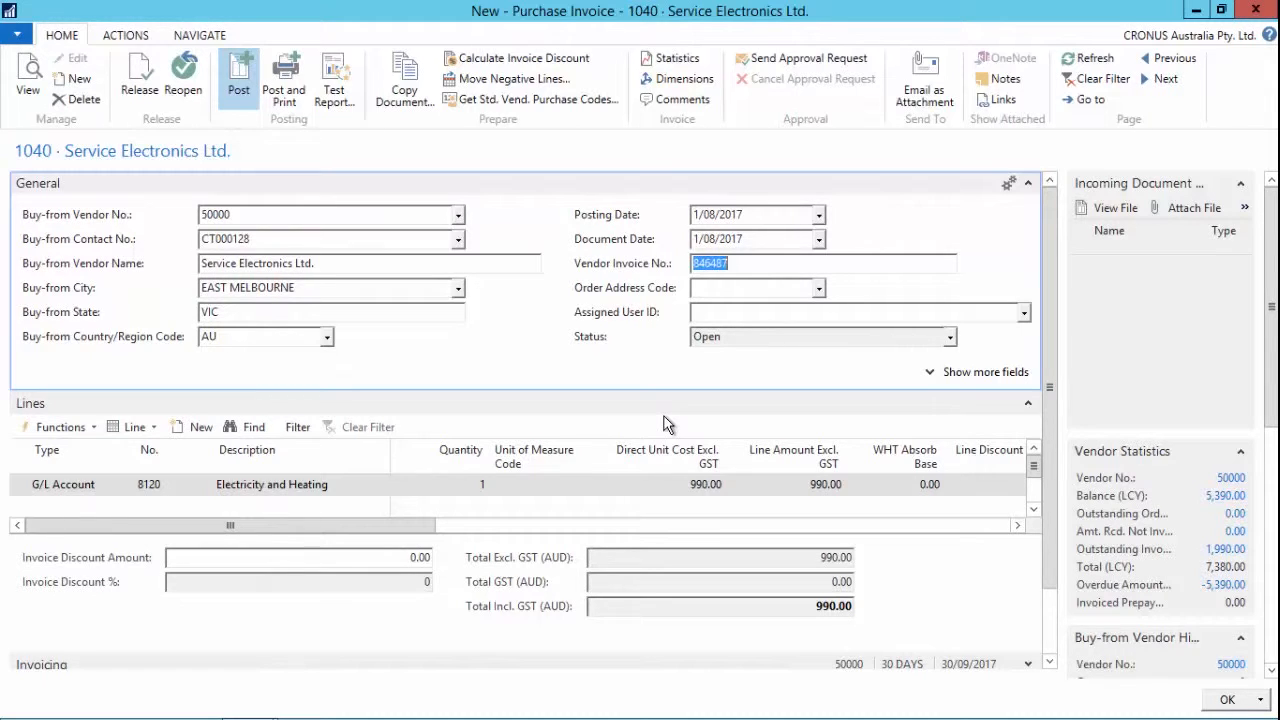
# Post purchase invoice 1040 and confirm the posting.
pyautogui.click(238, 77)
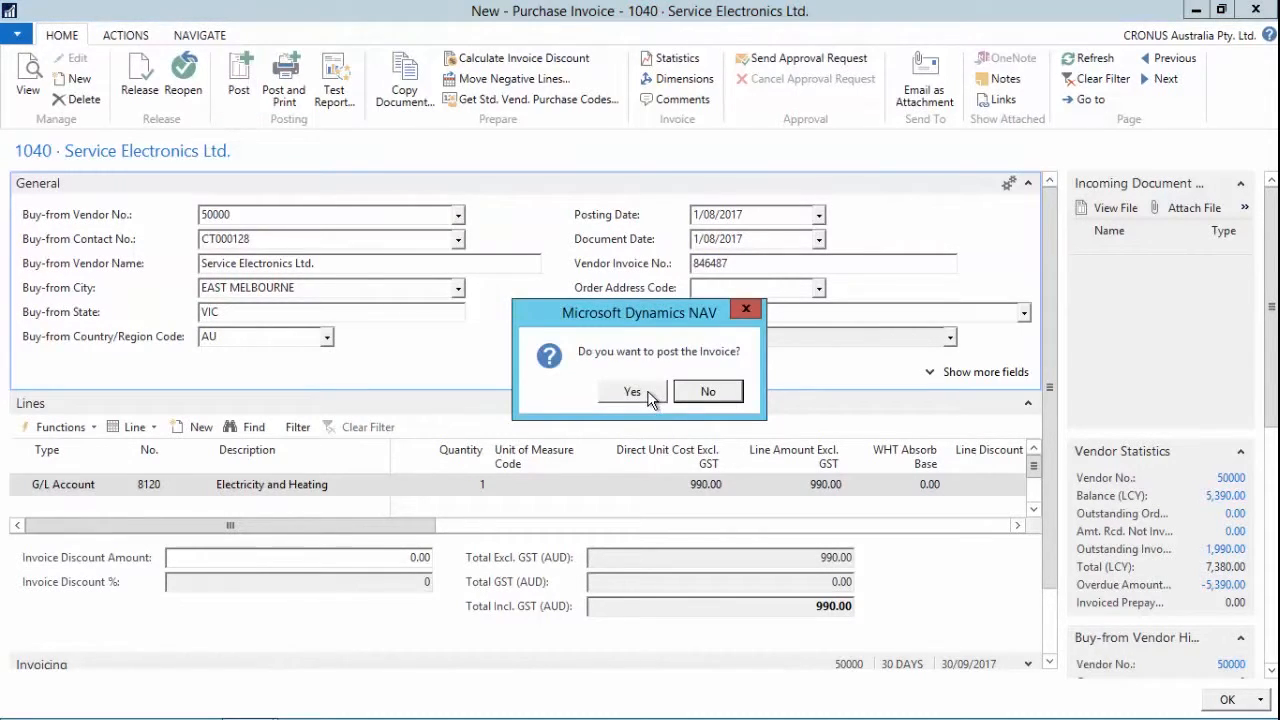
pyautogui.click(631, 391)
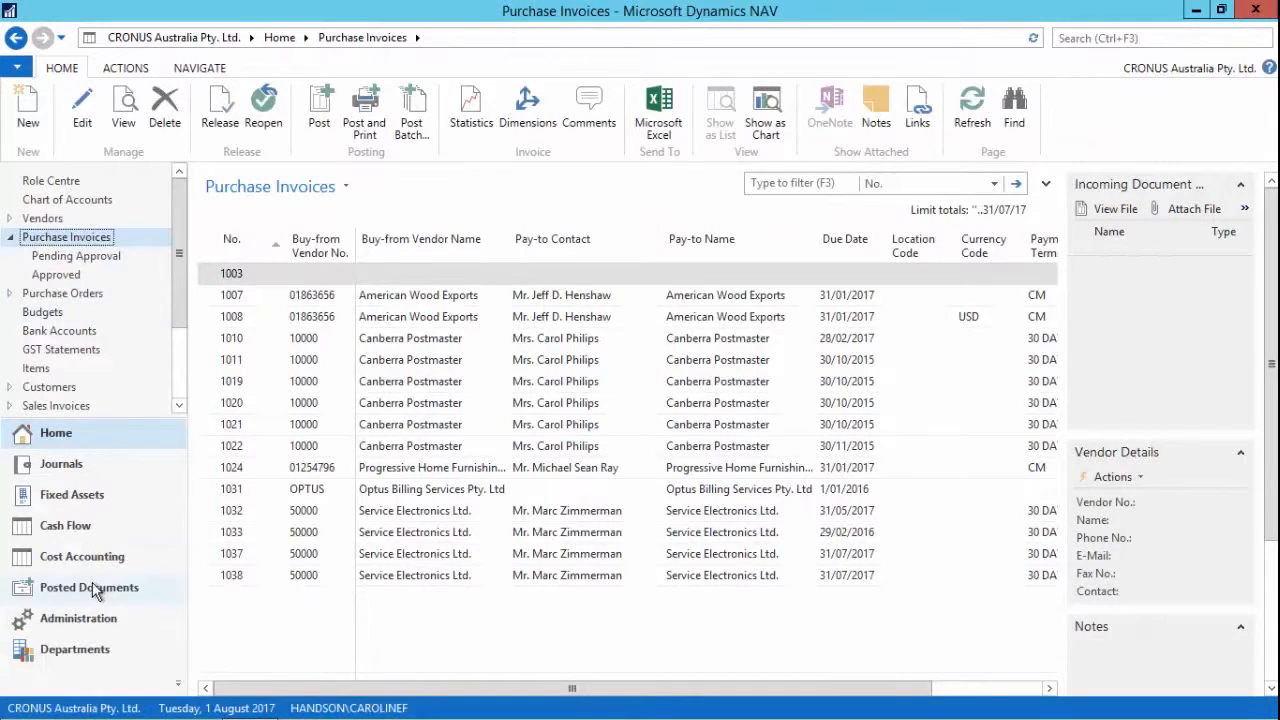
# Open posted purchase invoice 108061 from Posted Purchase Invoices sorted by descending number.
pyautogui.click(88, 587)
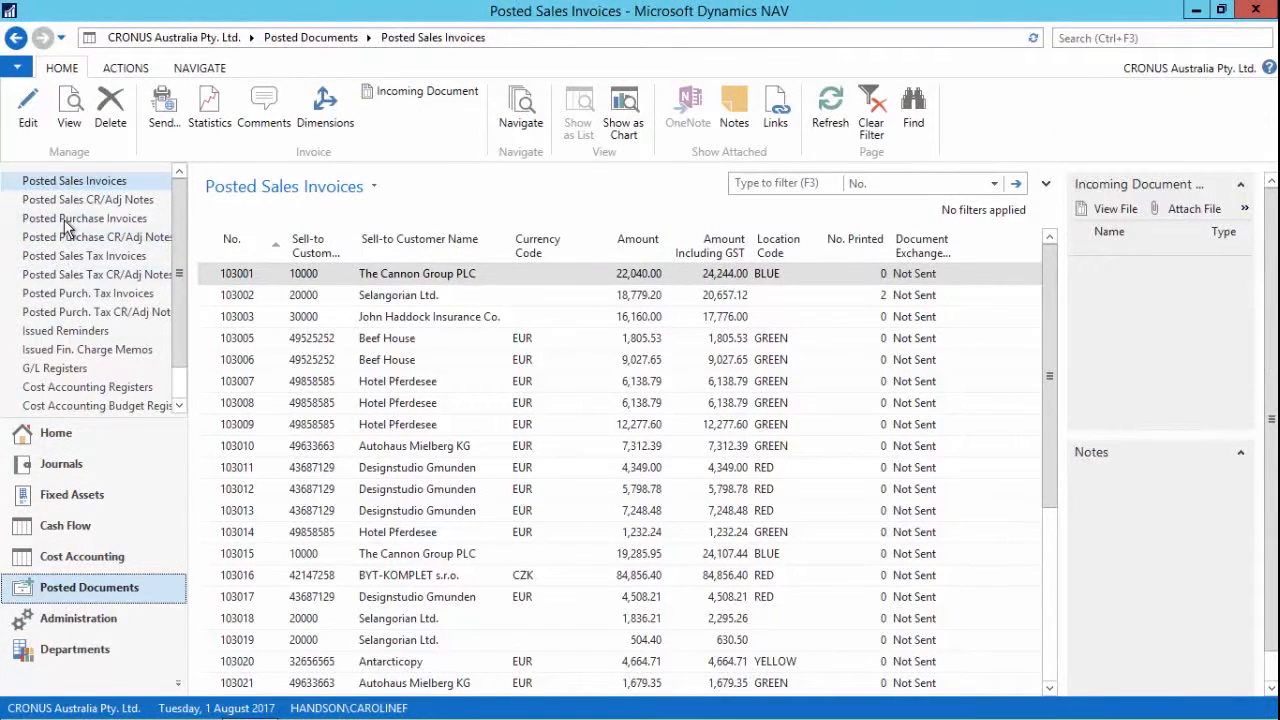
pyautogui.click(84, 218)
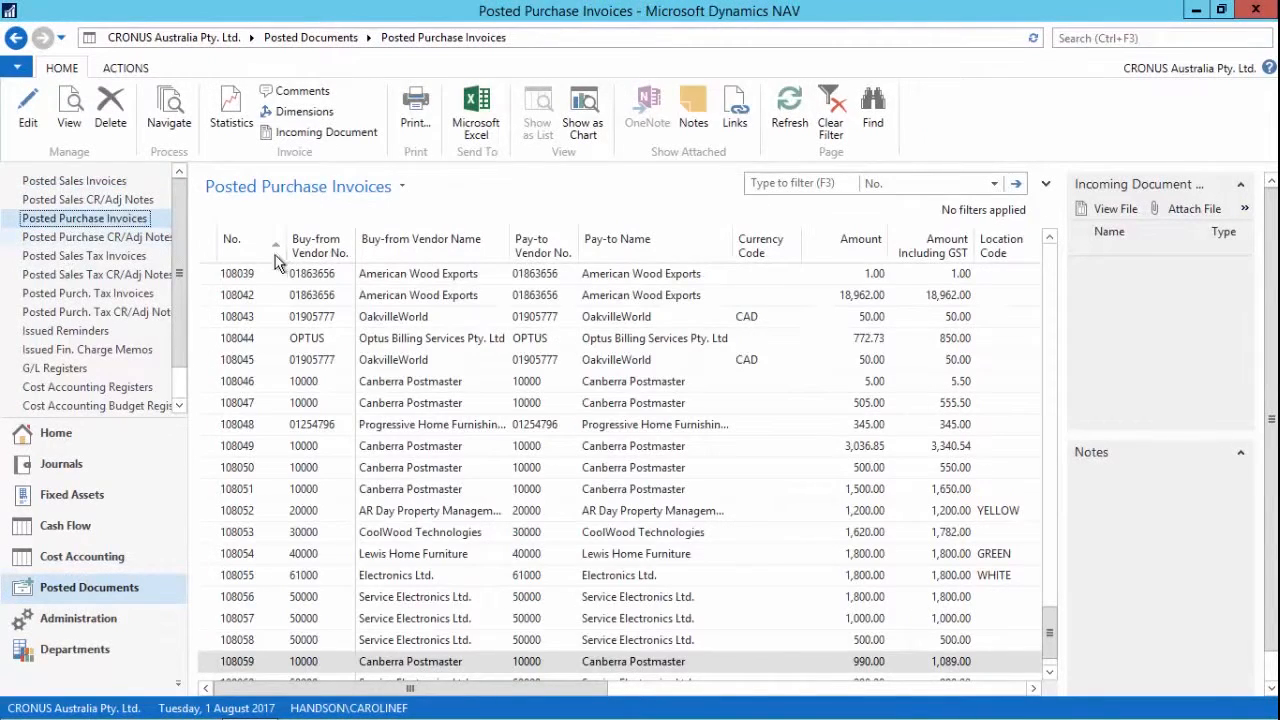
pyautogui.click(232, 238)
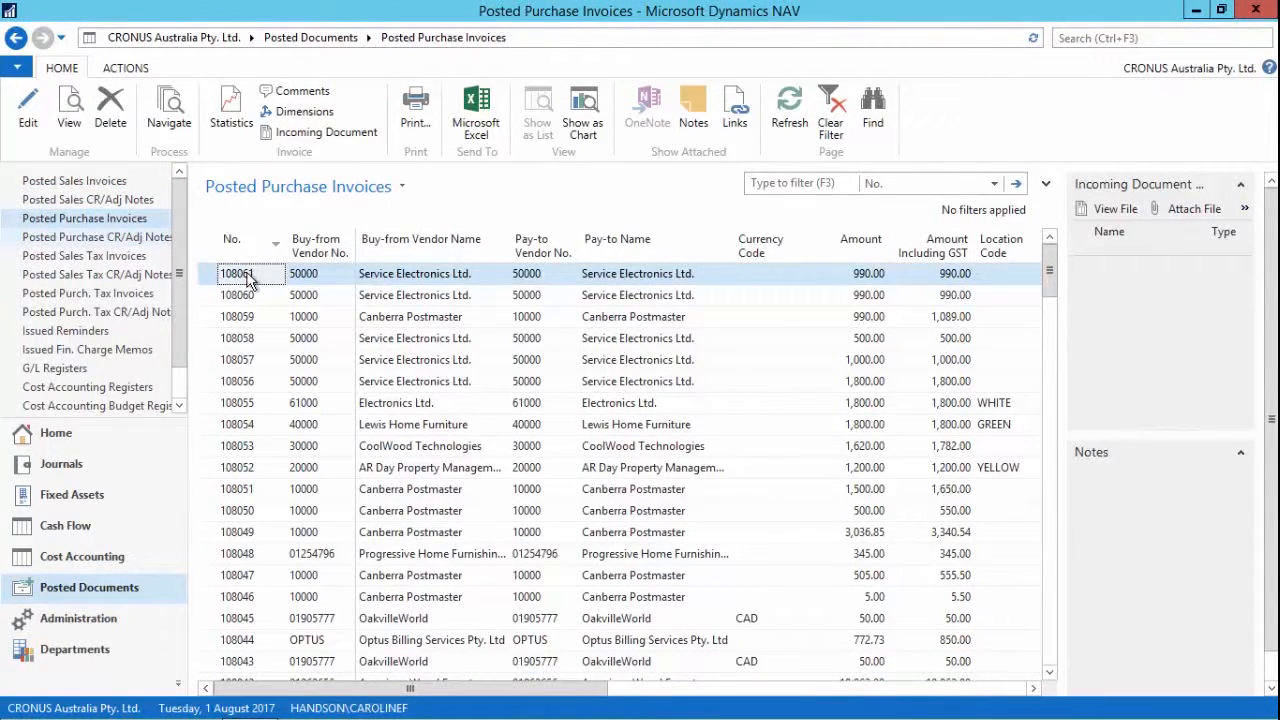
pyautogui.doubleClick(237, 273)
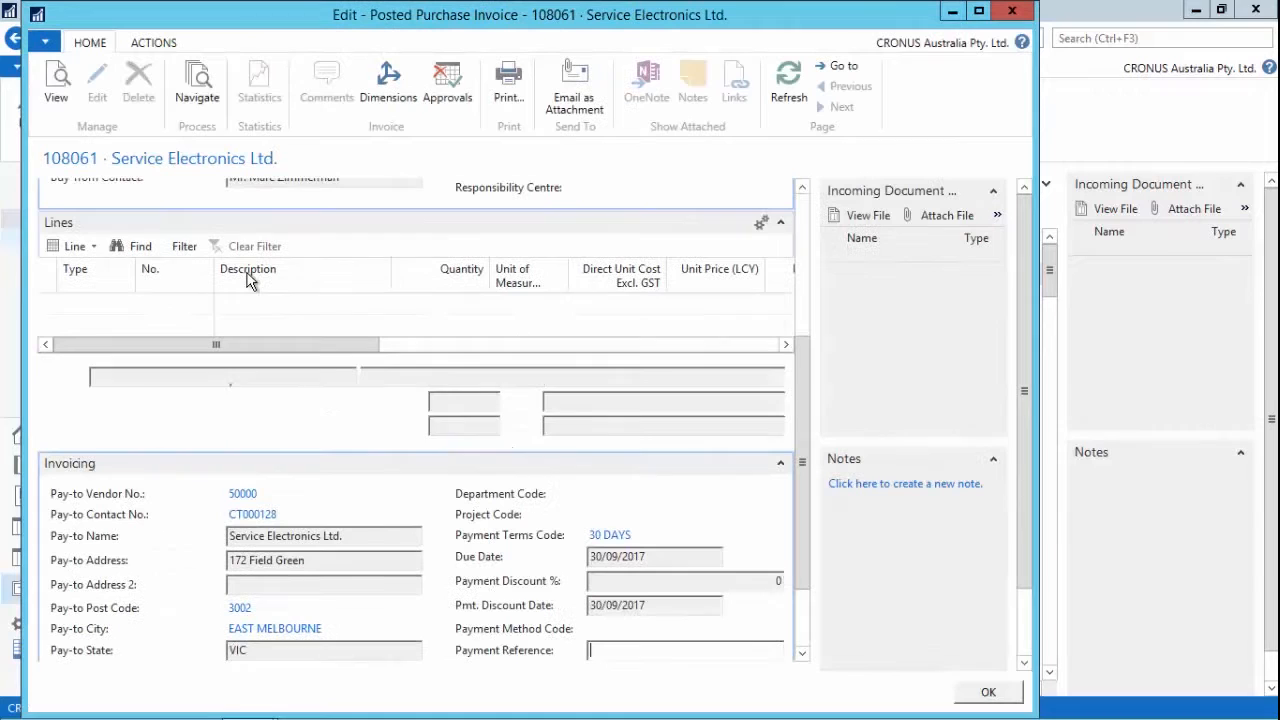
pyautogui.click(196, 83)
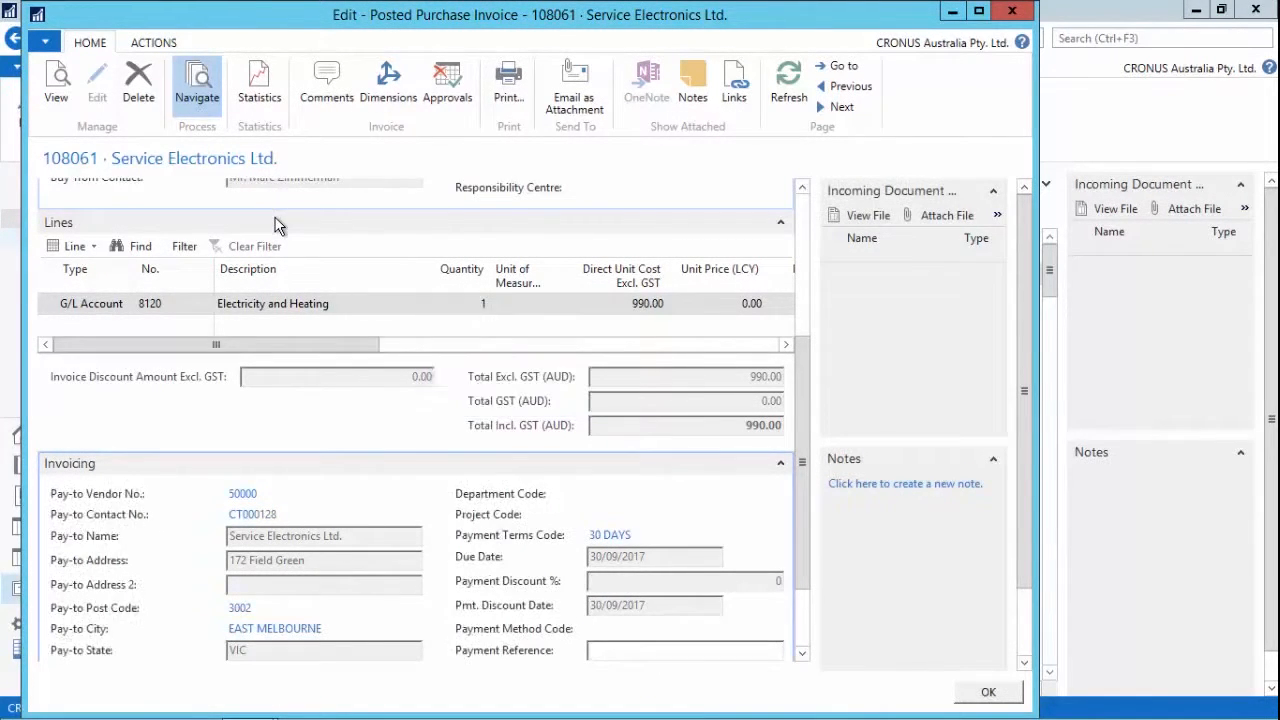
# Navigate to the four G/L entries for document 108061 and show their filters.
pyautogui.click(196, 80)
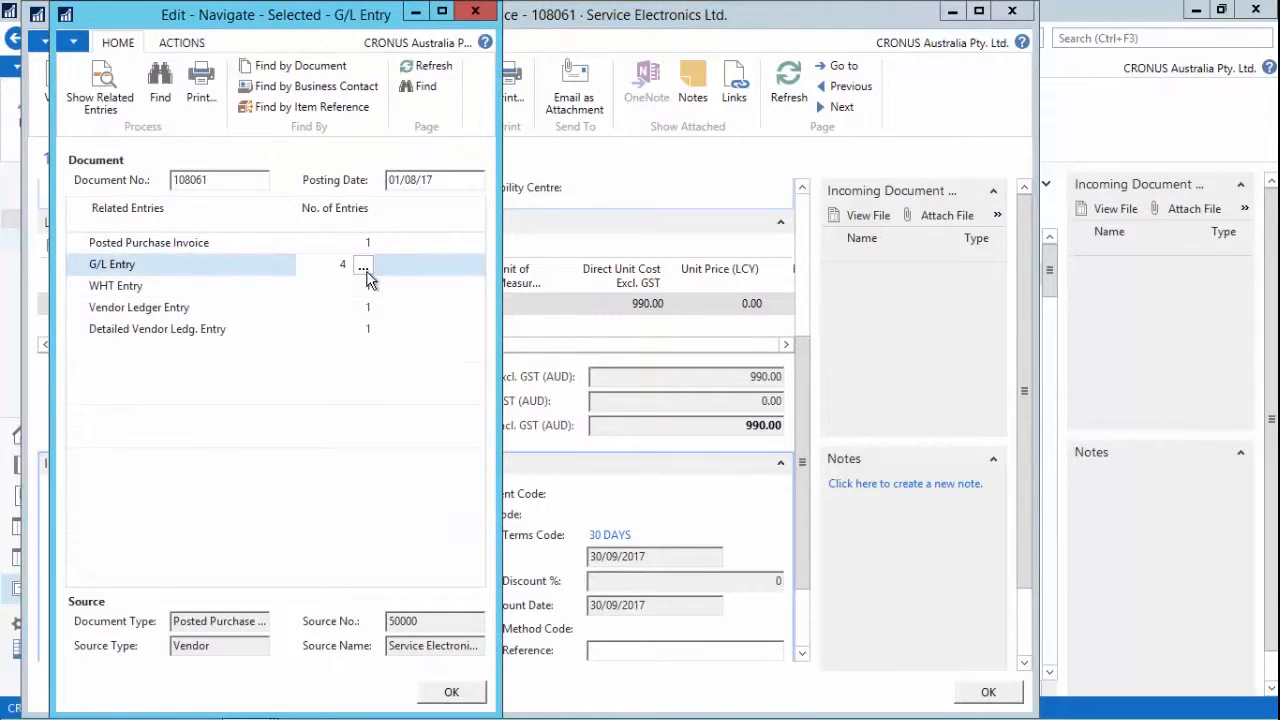
pyautogui.click(363, 264)
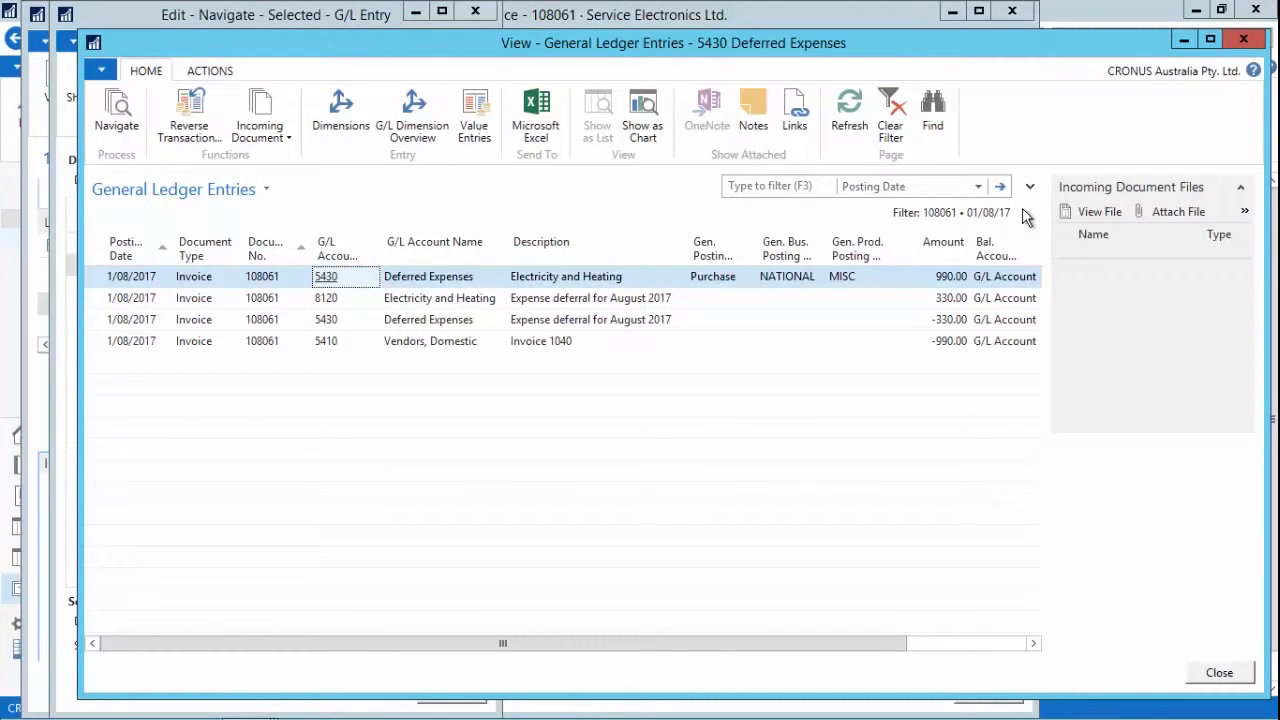
pyautogui.click(1029, 186)
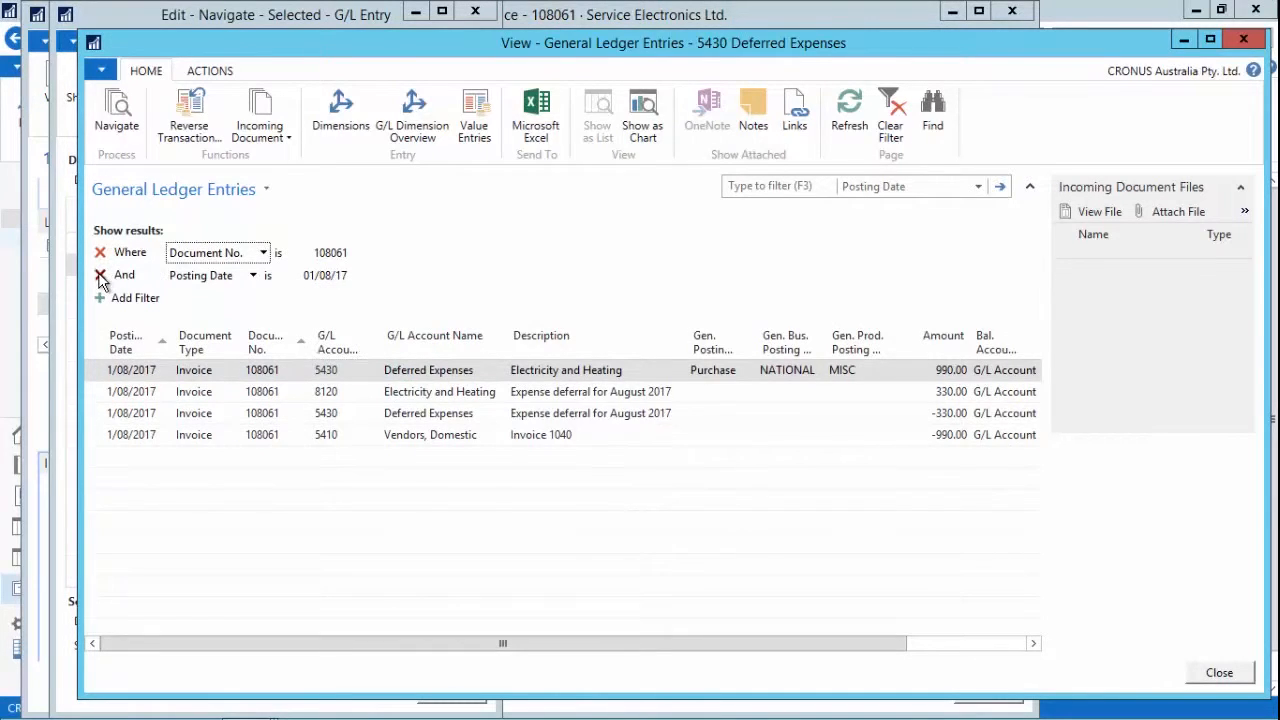
# Remove the Posting Date filter to show all eight entries through October 2017.
pyautogui.click(100, 275)
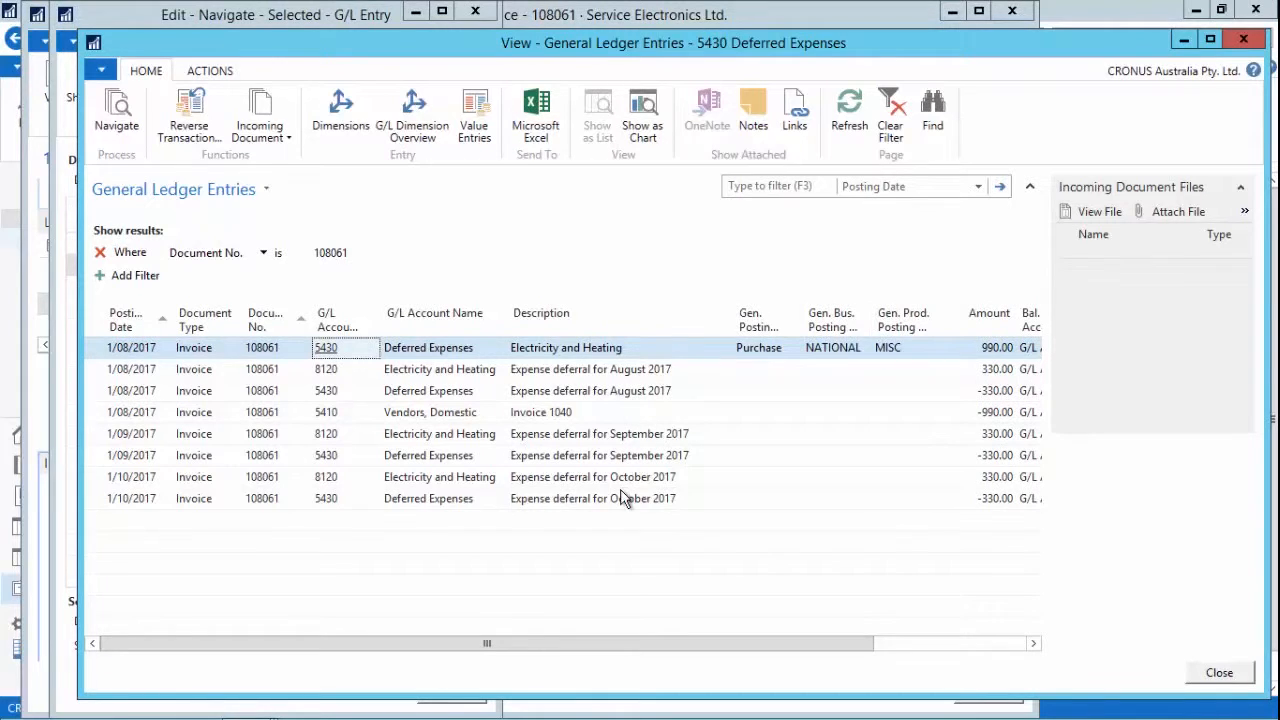
pyautogui.moveTo(622, 508)
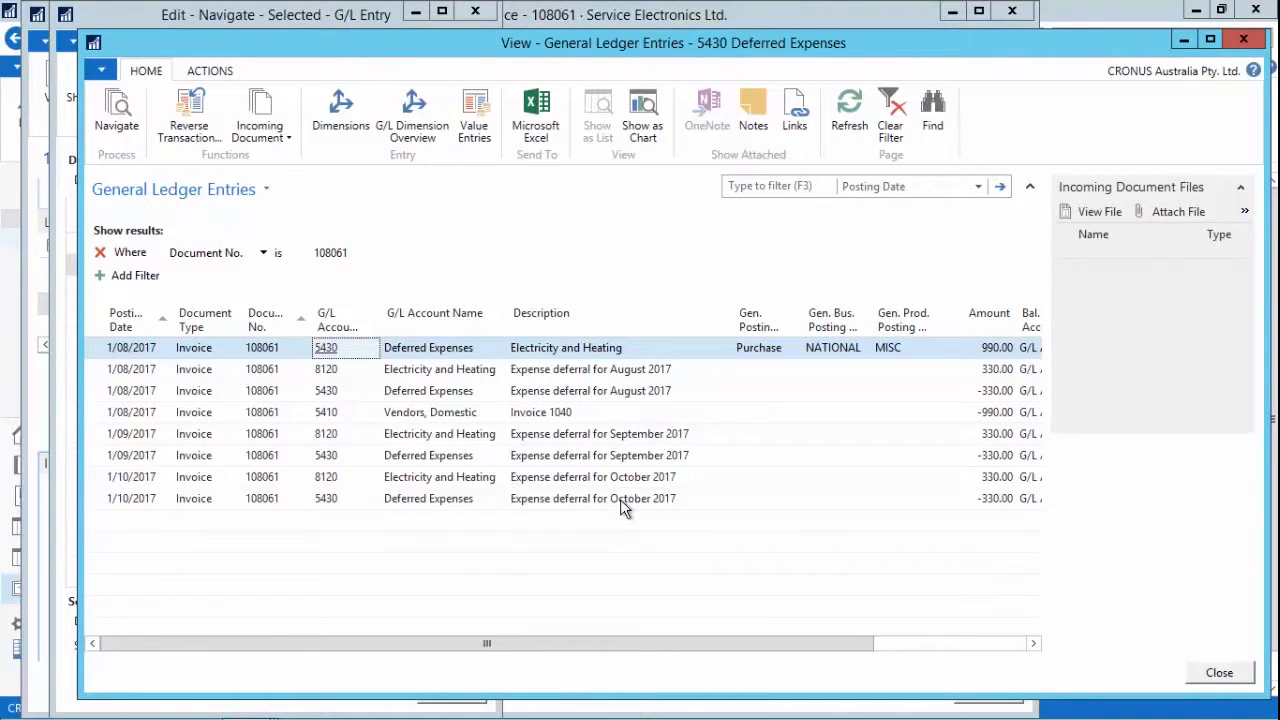